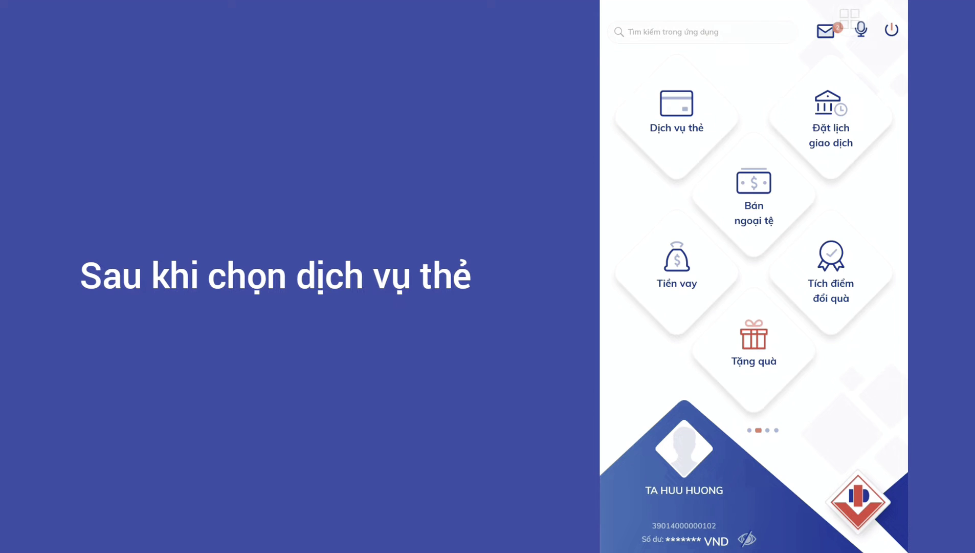
Show the card list with the Mastercard debit card and Vietravel credit card
click(676, 112)
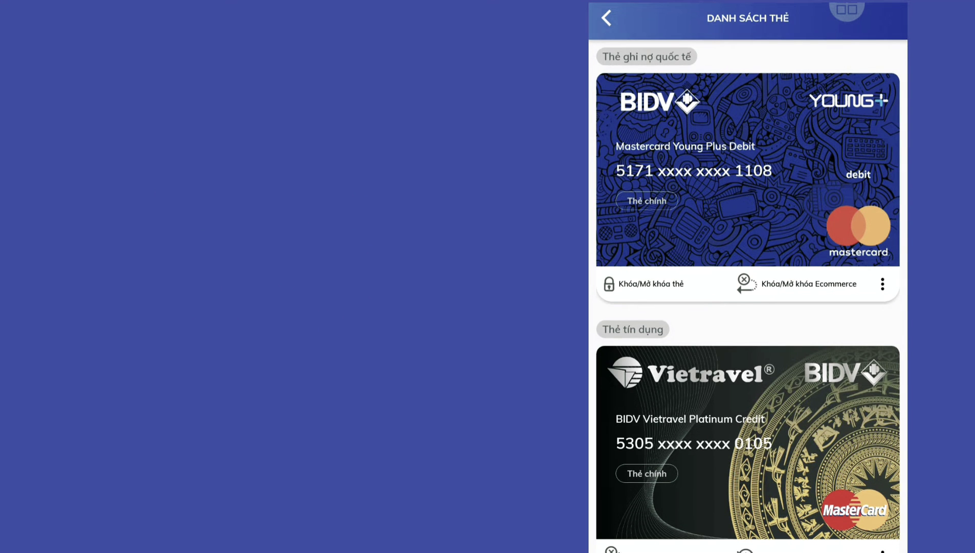
Submit the 'Mở khóa Thanh toán trực tuyến' request for the Vietravel Platinum credit card
scroll(down, 3)
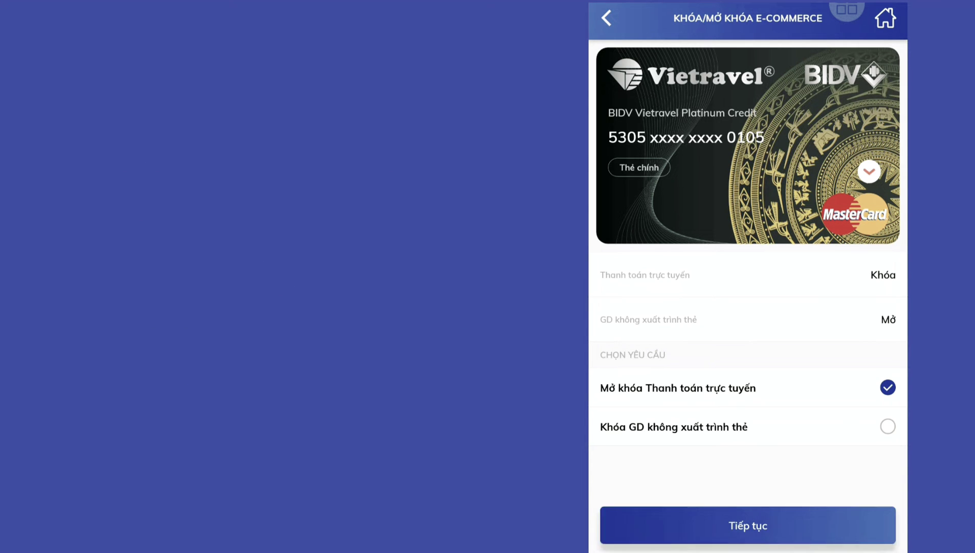
click(748, 525)
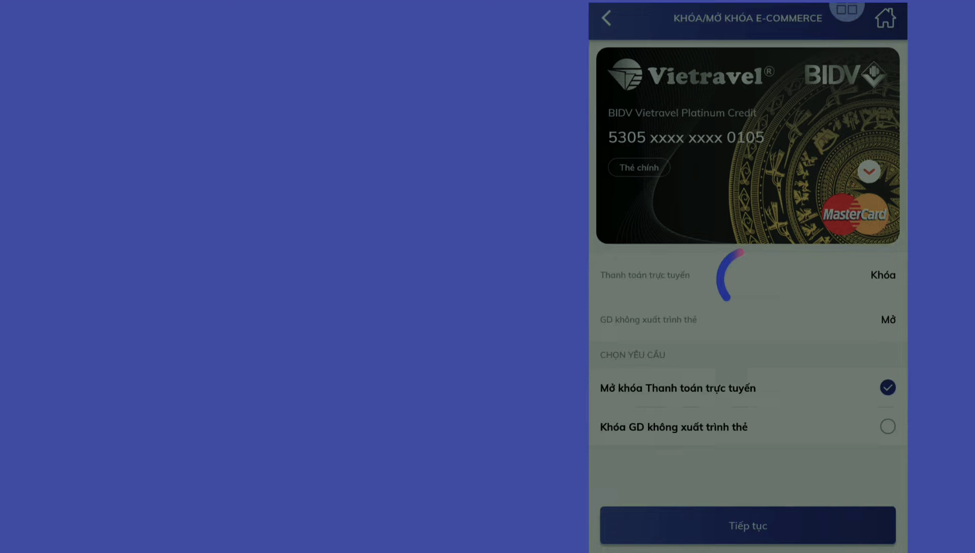
Enter the Smart OTP PIN, dismiss the wrong-PIN alert, and re-enter it correctly to get the 8-digit OTP
click(747, 525)
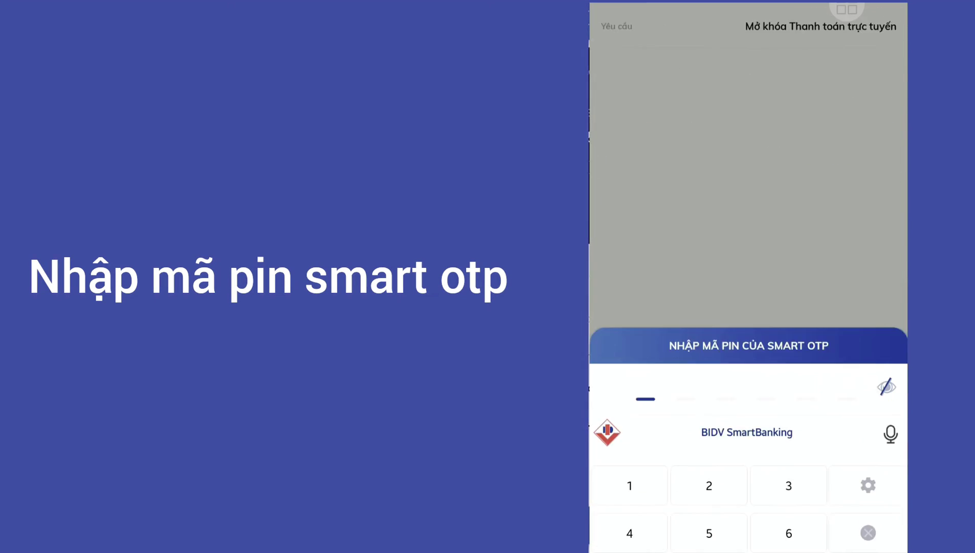
click(787, 436)
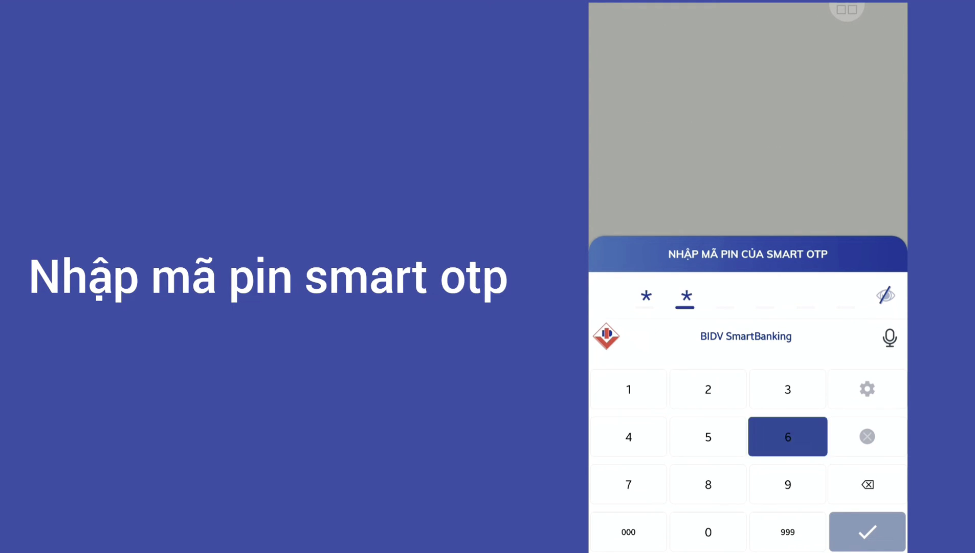
click(787, 436)
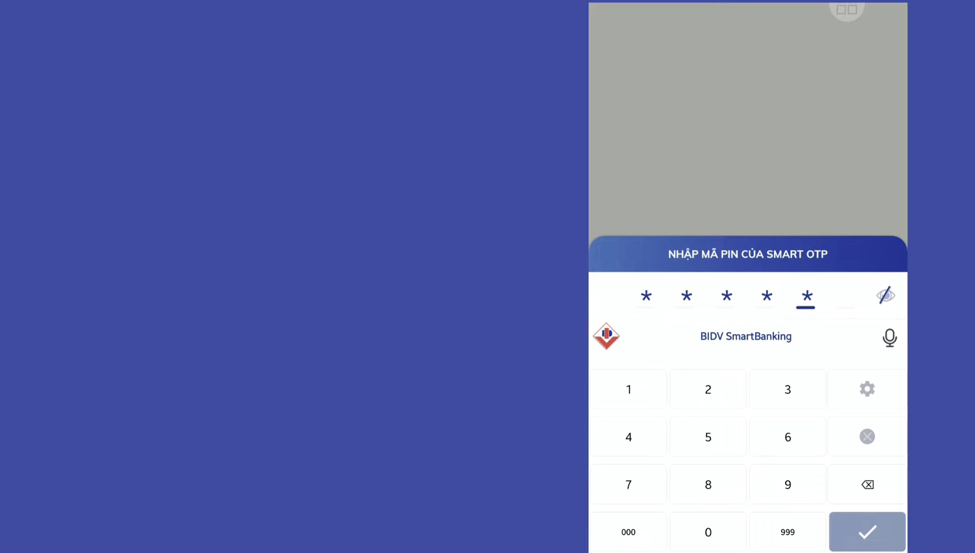
click(867, 532)
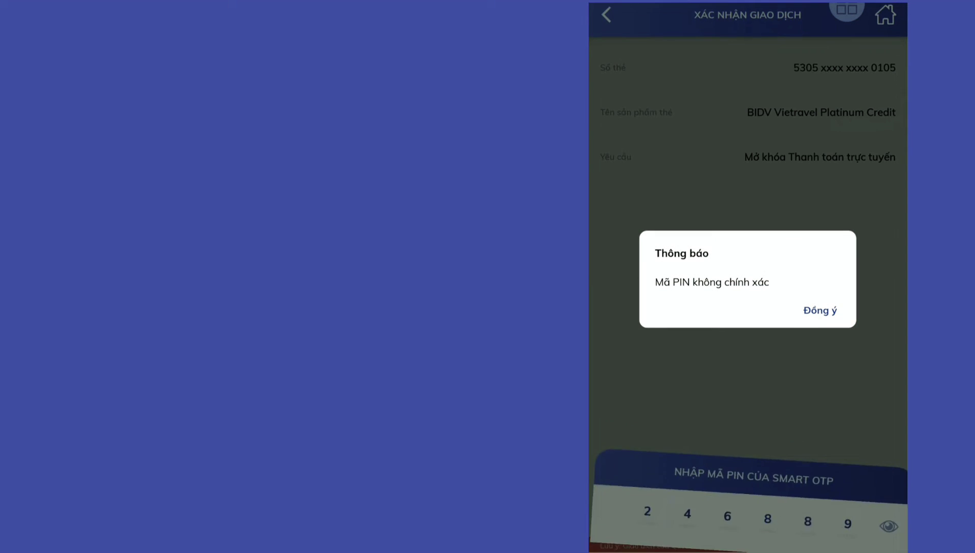
click(819, 310)
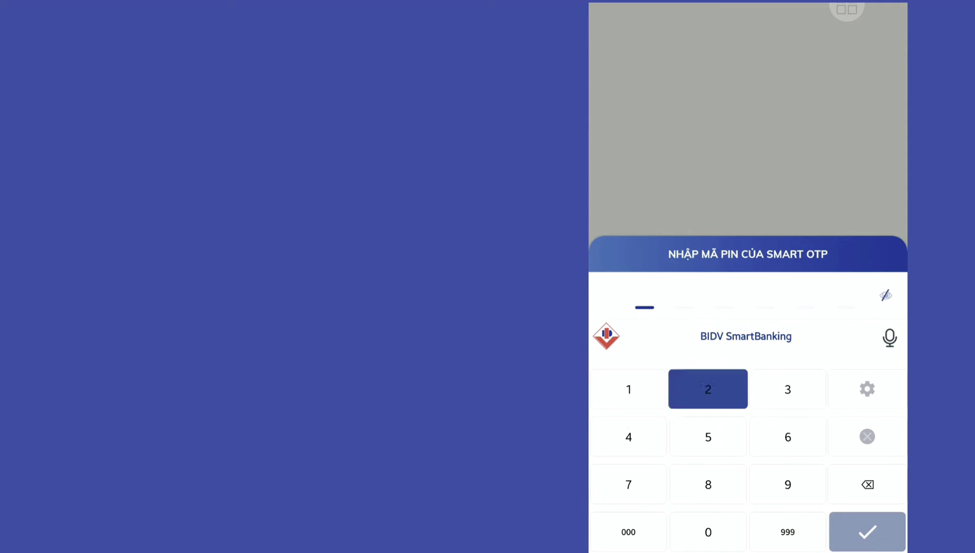
click(708, 388)
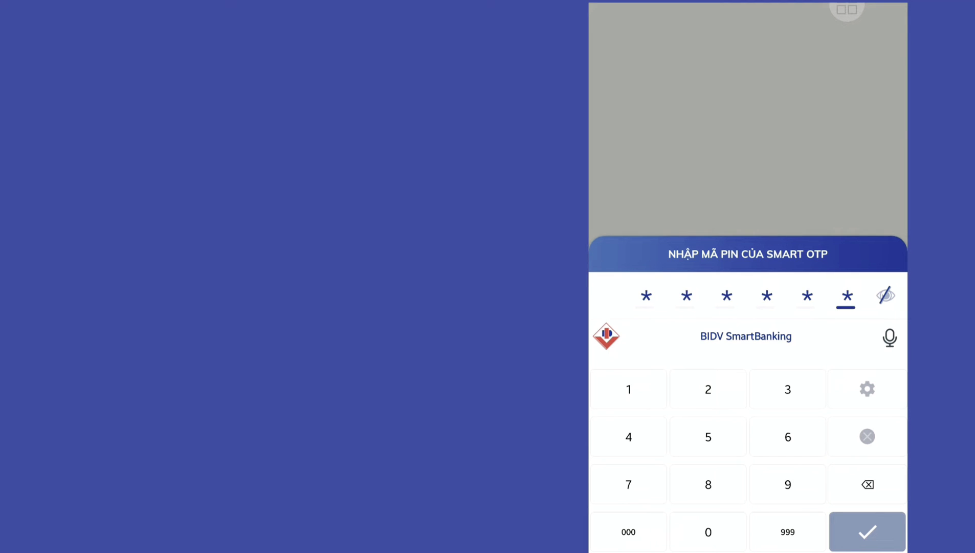
click(867, 531)
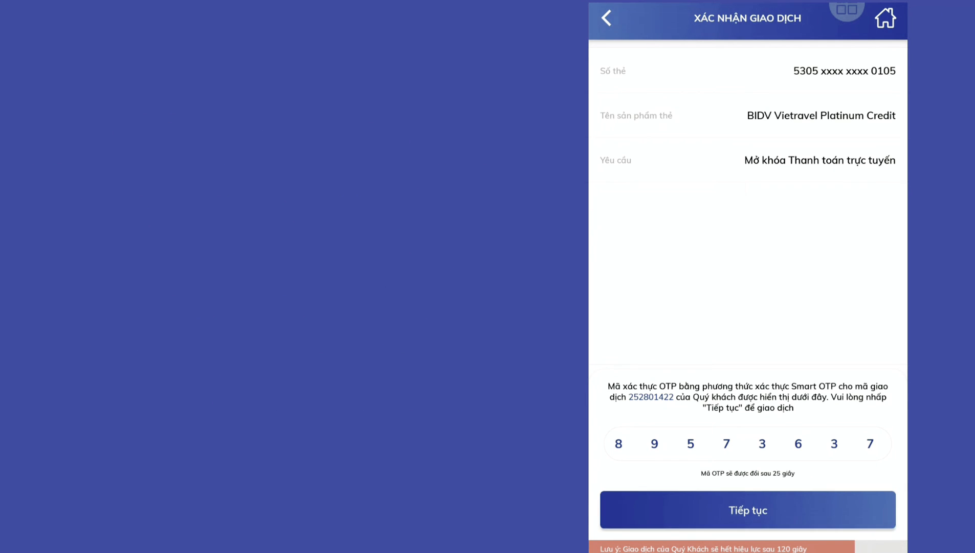
click(747, 509)
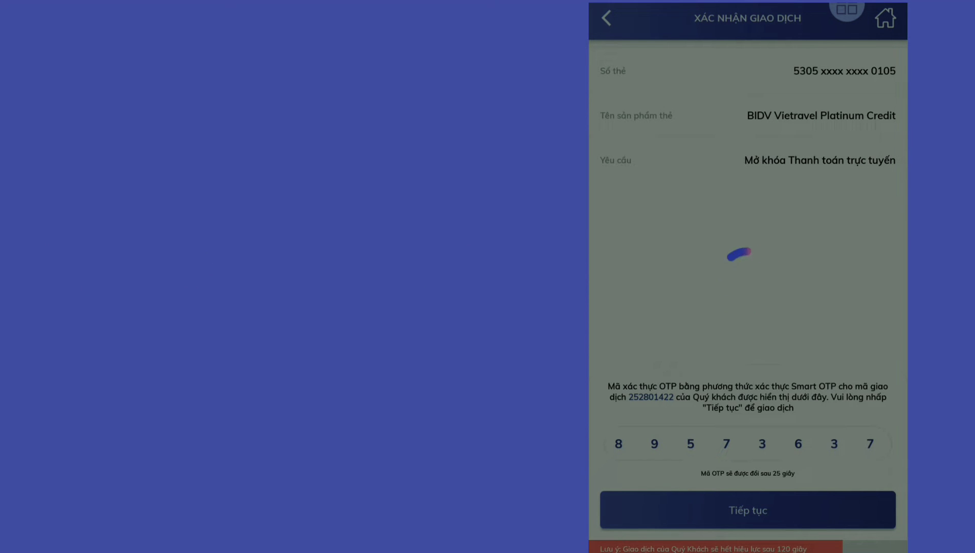
click(748, 508)
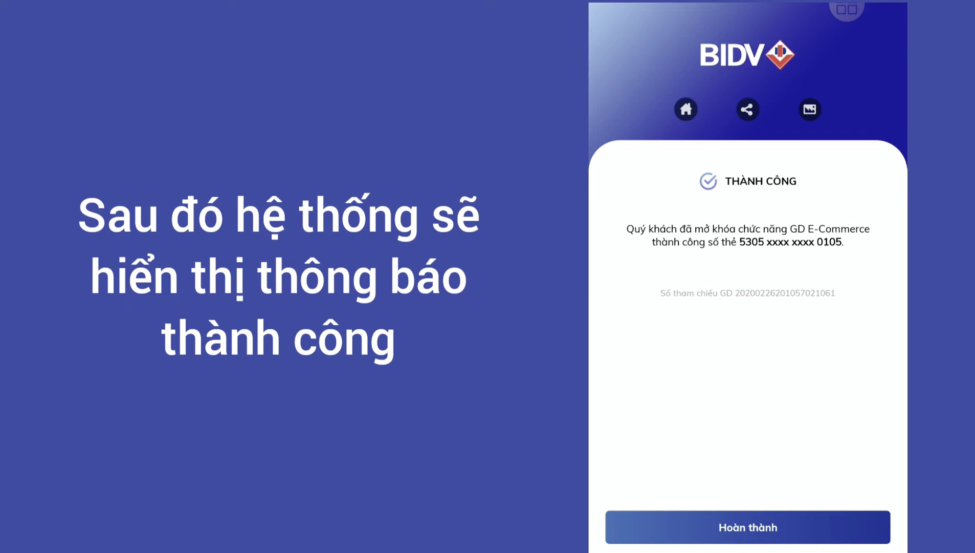
click(749, 526)
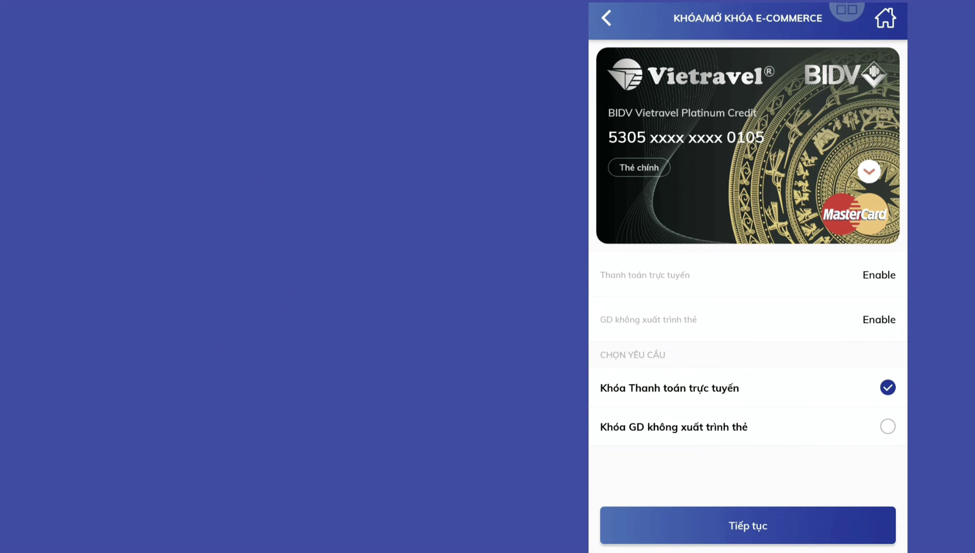
Submit the online payment lock request and pass the Smart OTP PIN to reach 'Xác nhận giao dịch'
click(747, 525)
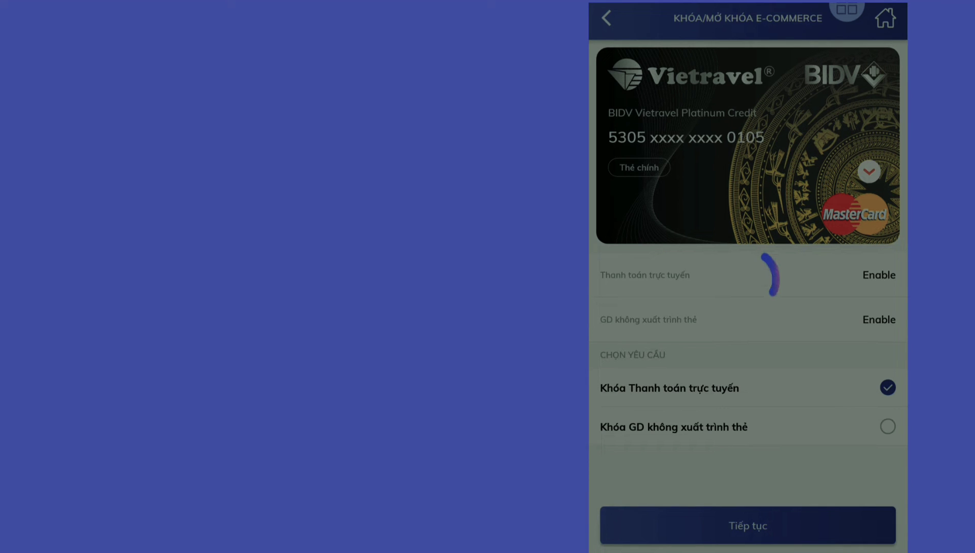
click(747, 525)
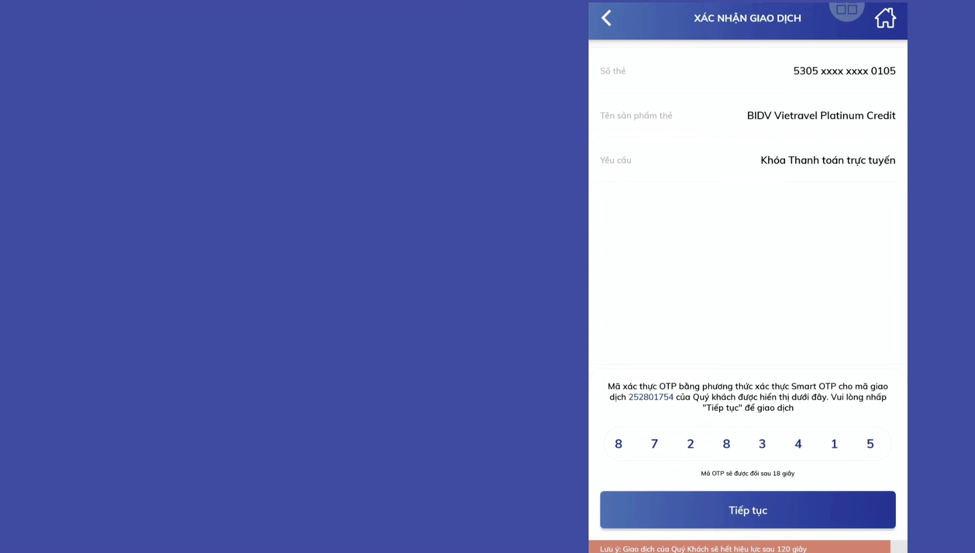
Confirm the lock with the OTP, get the success notice for card 5305 xxxx xxxx 0105, and finish with 'Hoàn thành'
click(748, 508)
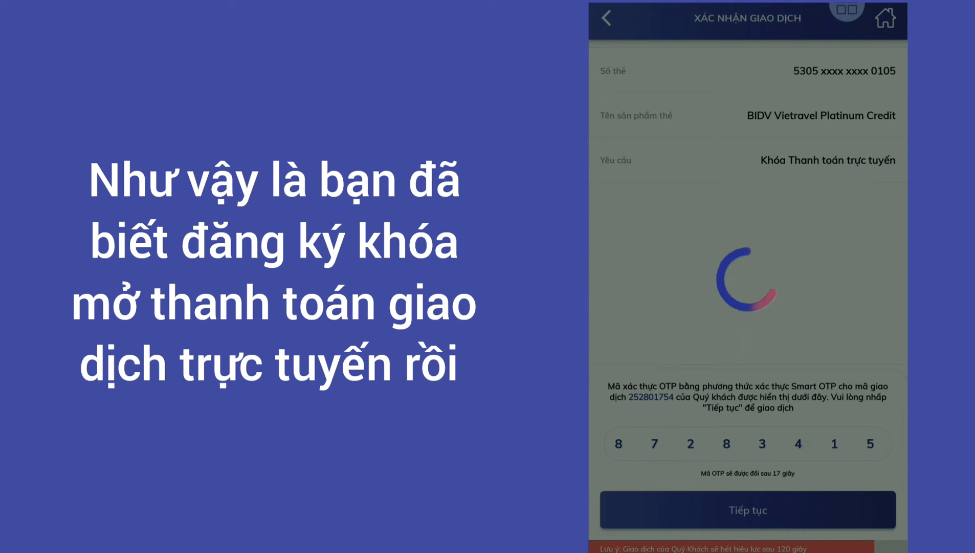
click(748, 509)
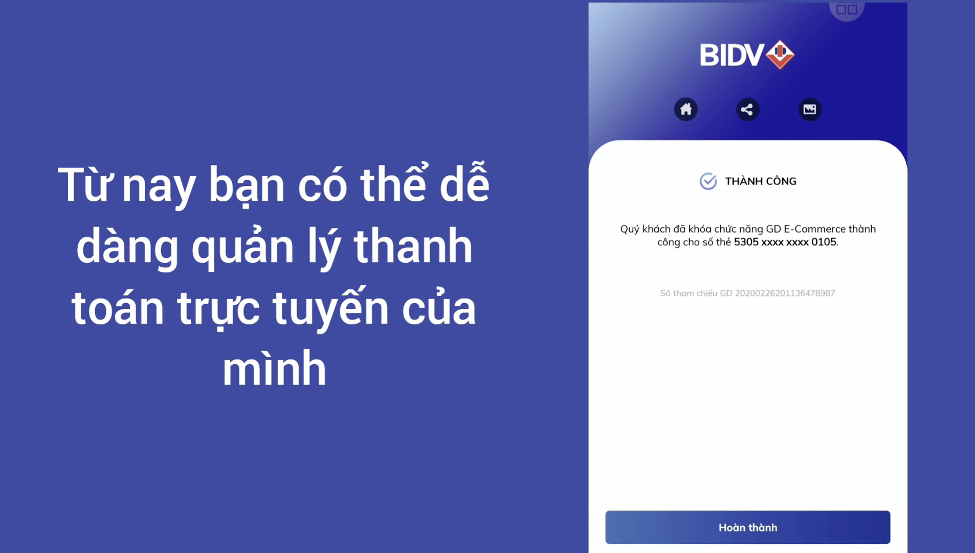
click(747, 526)
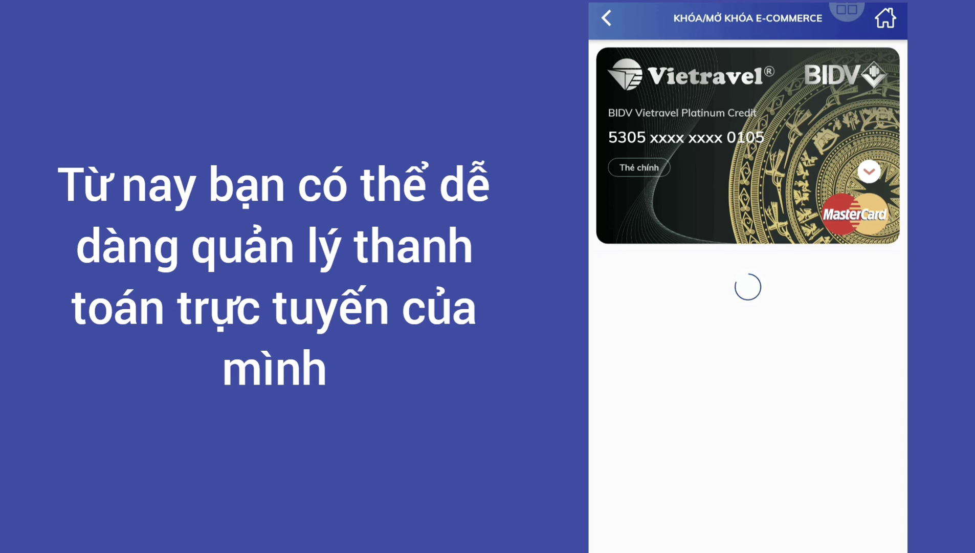